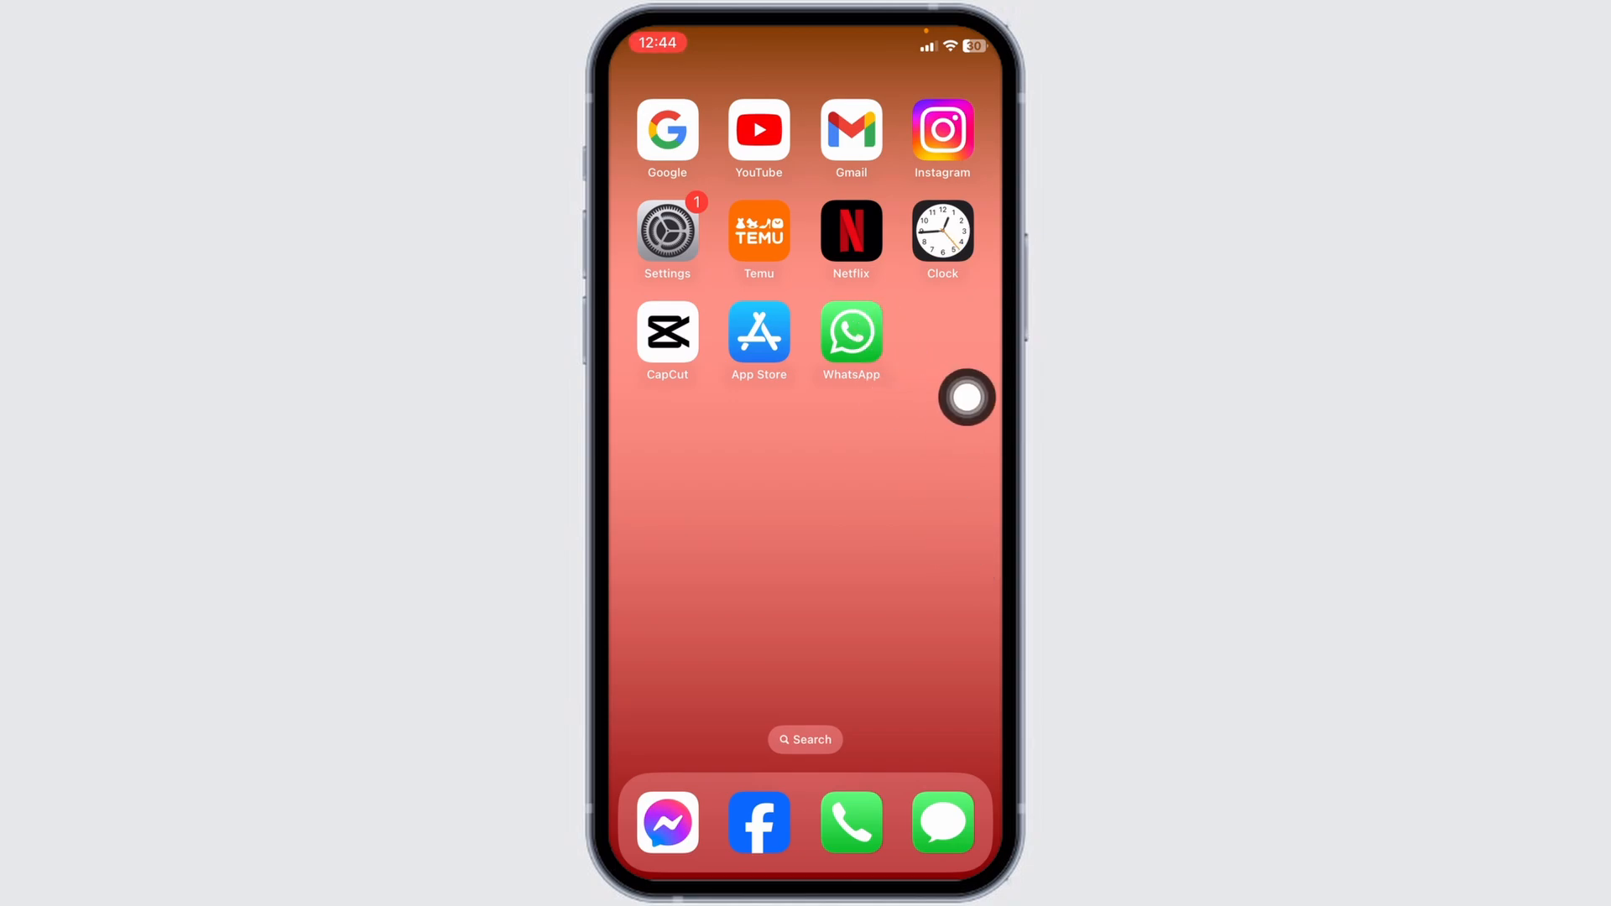
After briefly opening WhatsApp, search the App Store for 'whatsapp business', then install and open it.
click(850, 339)
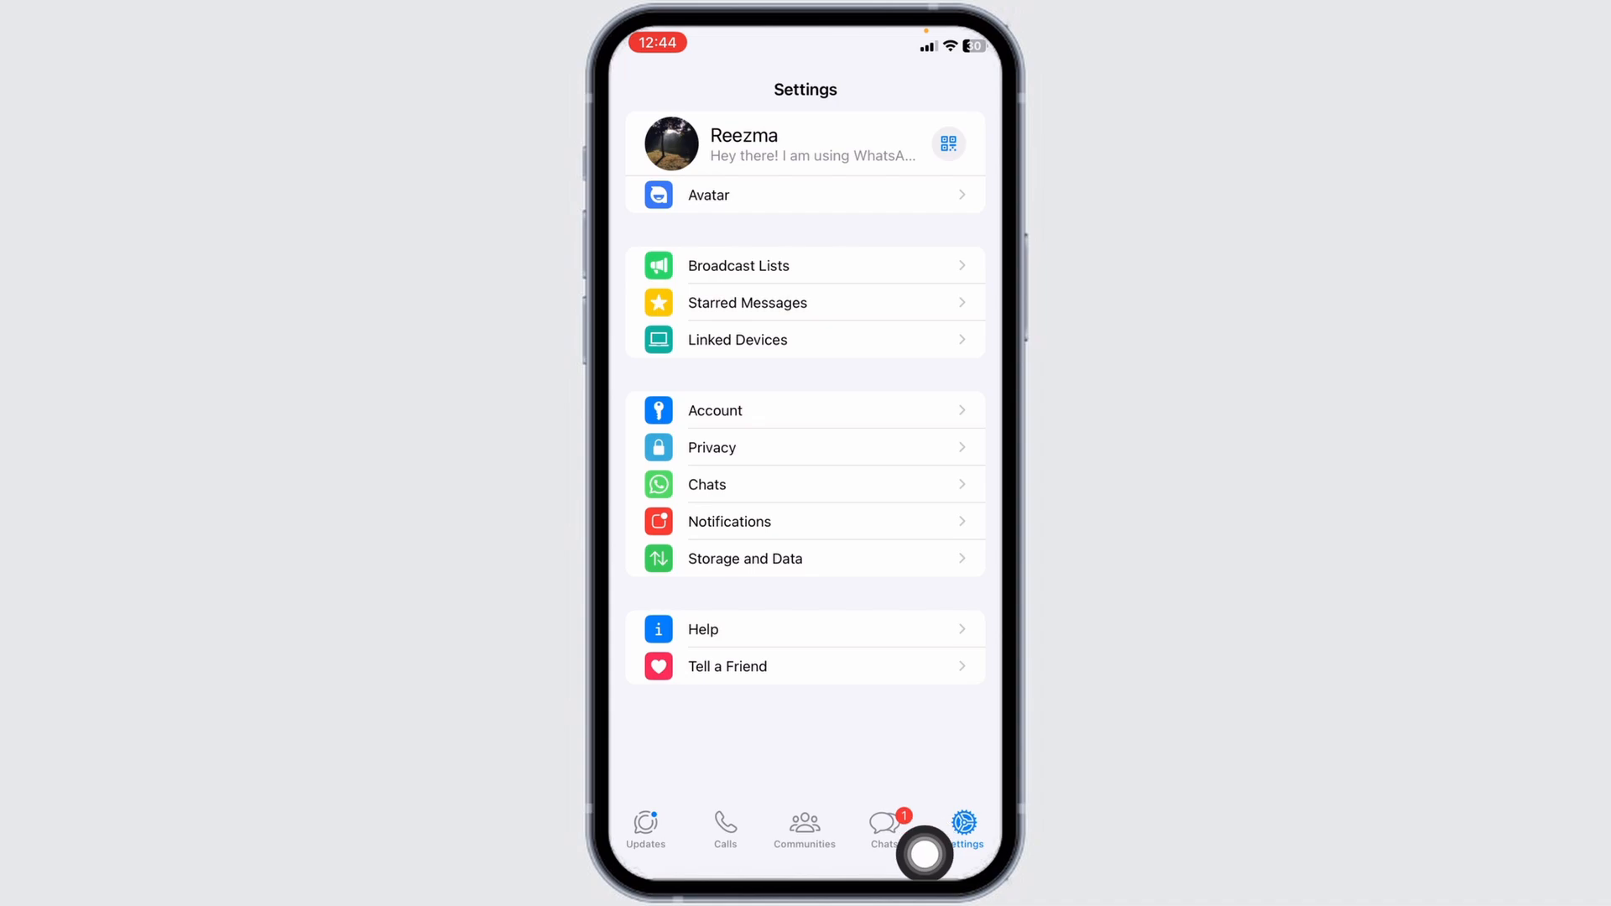
mouse_move(966, 752)
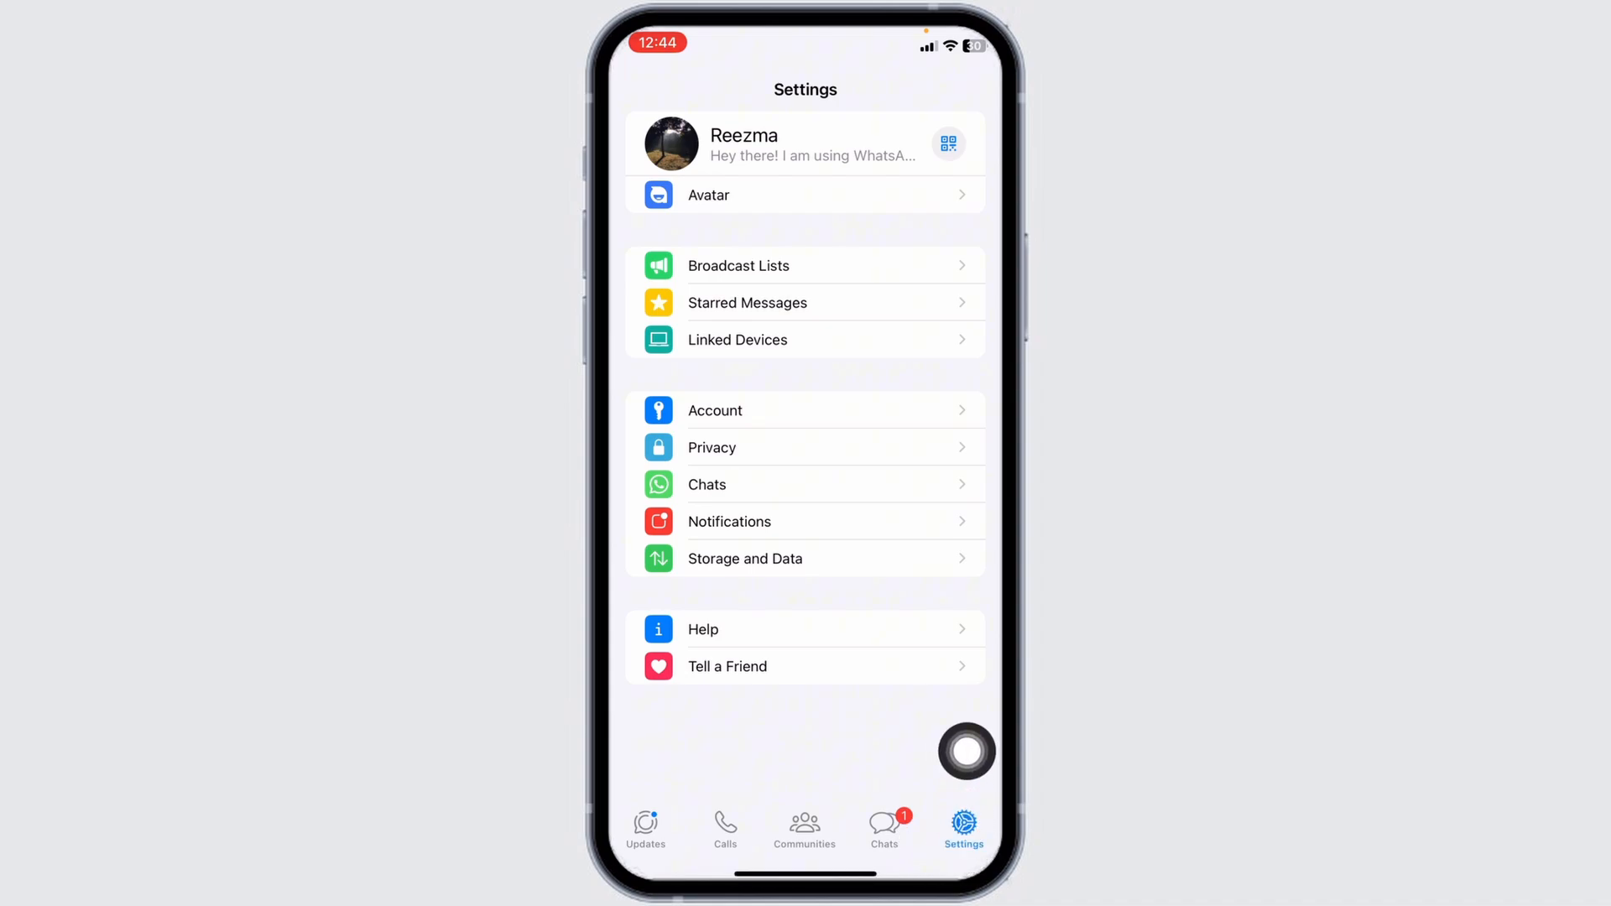
mouse_move(966, 440)
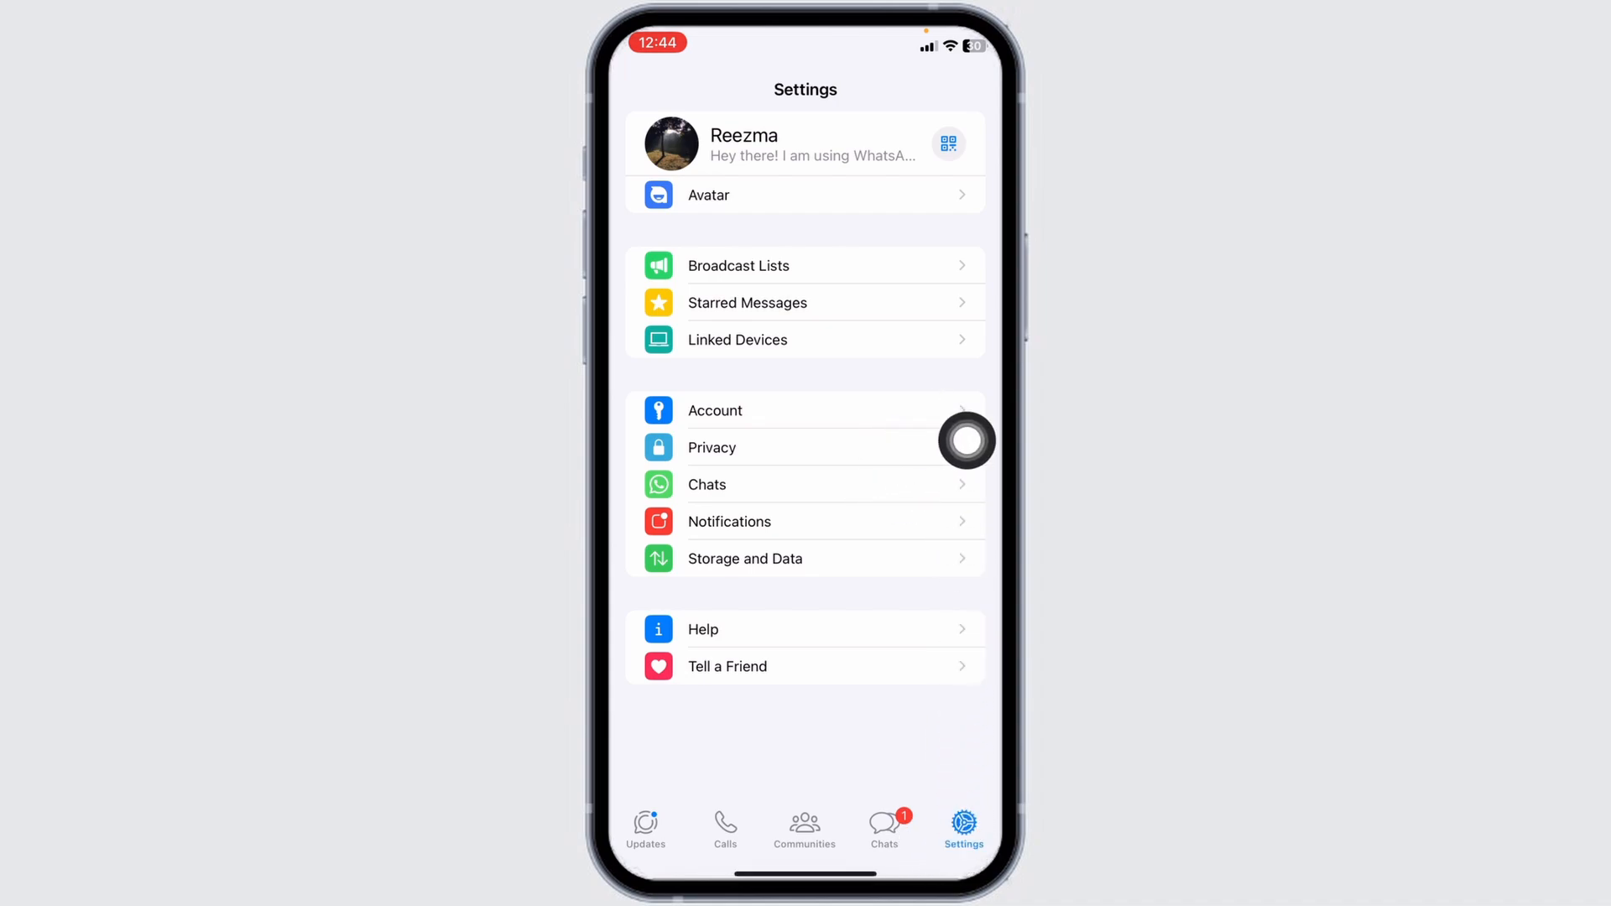
click(715, 411)
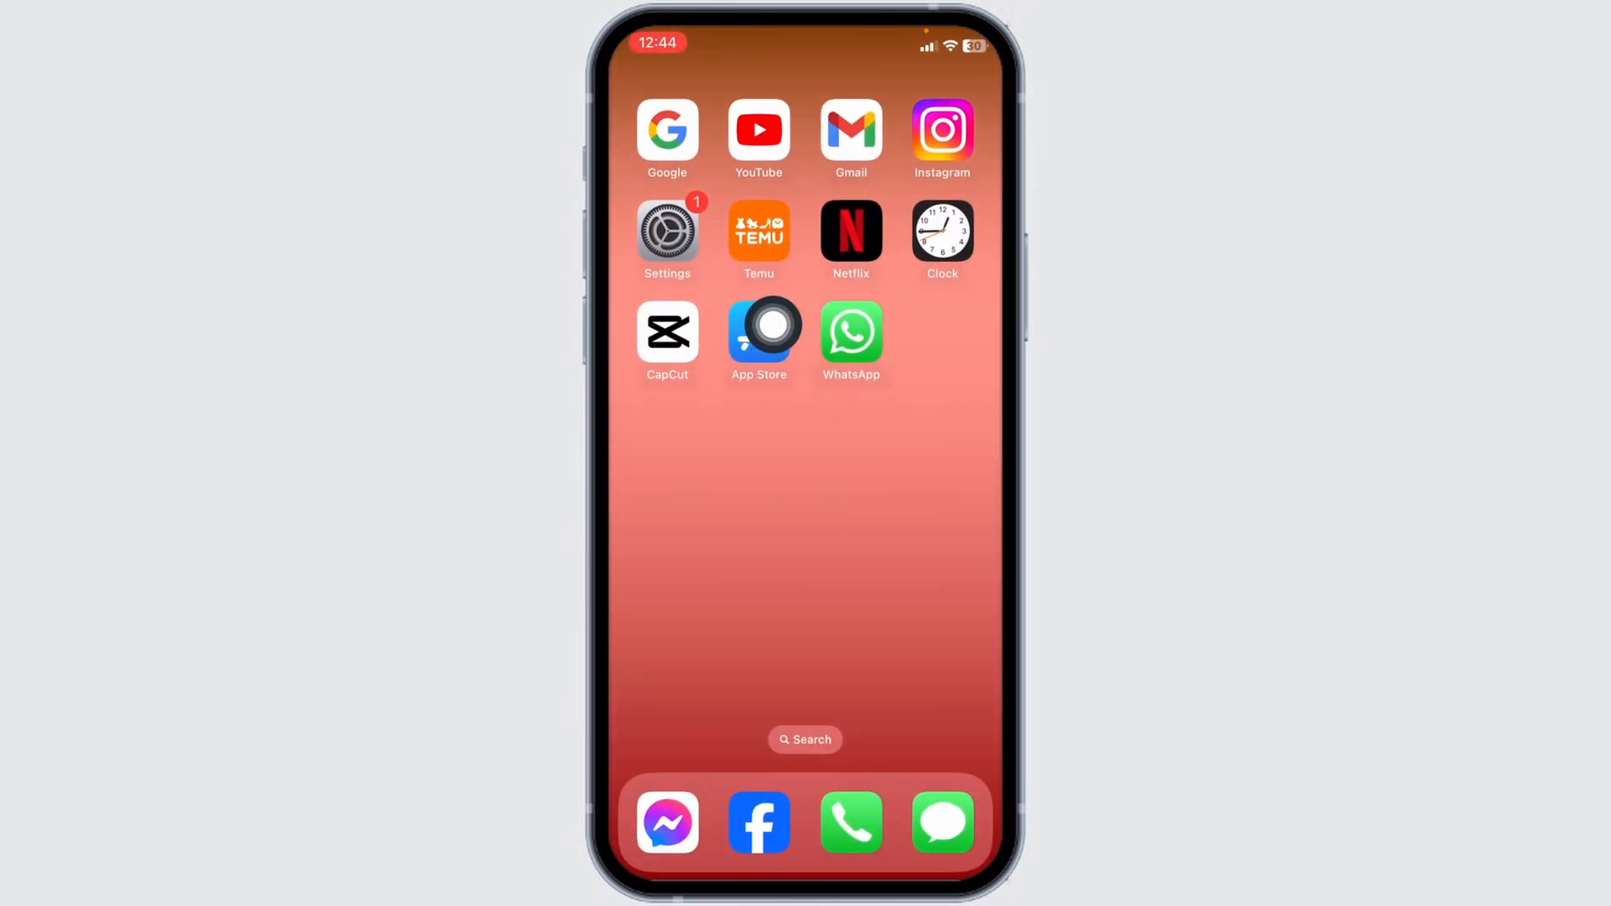
click(758, 331)
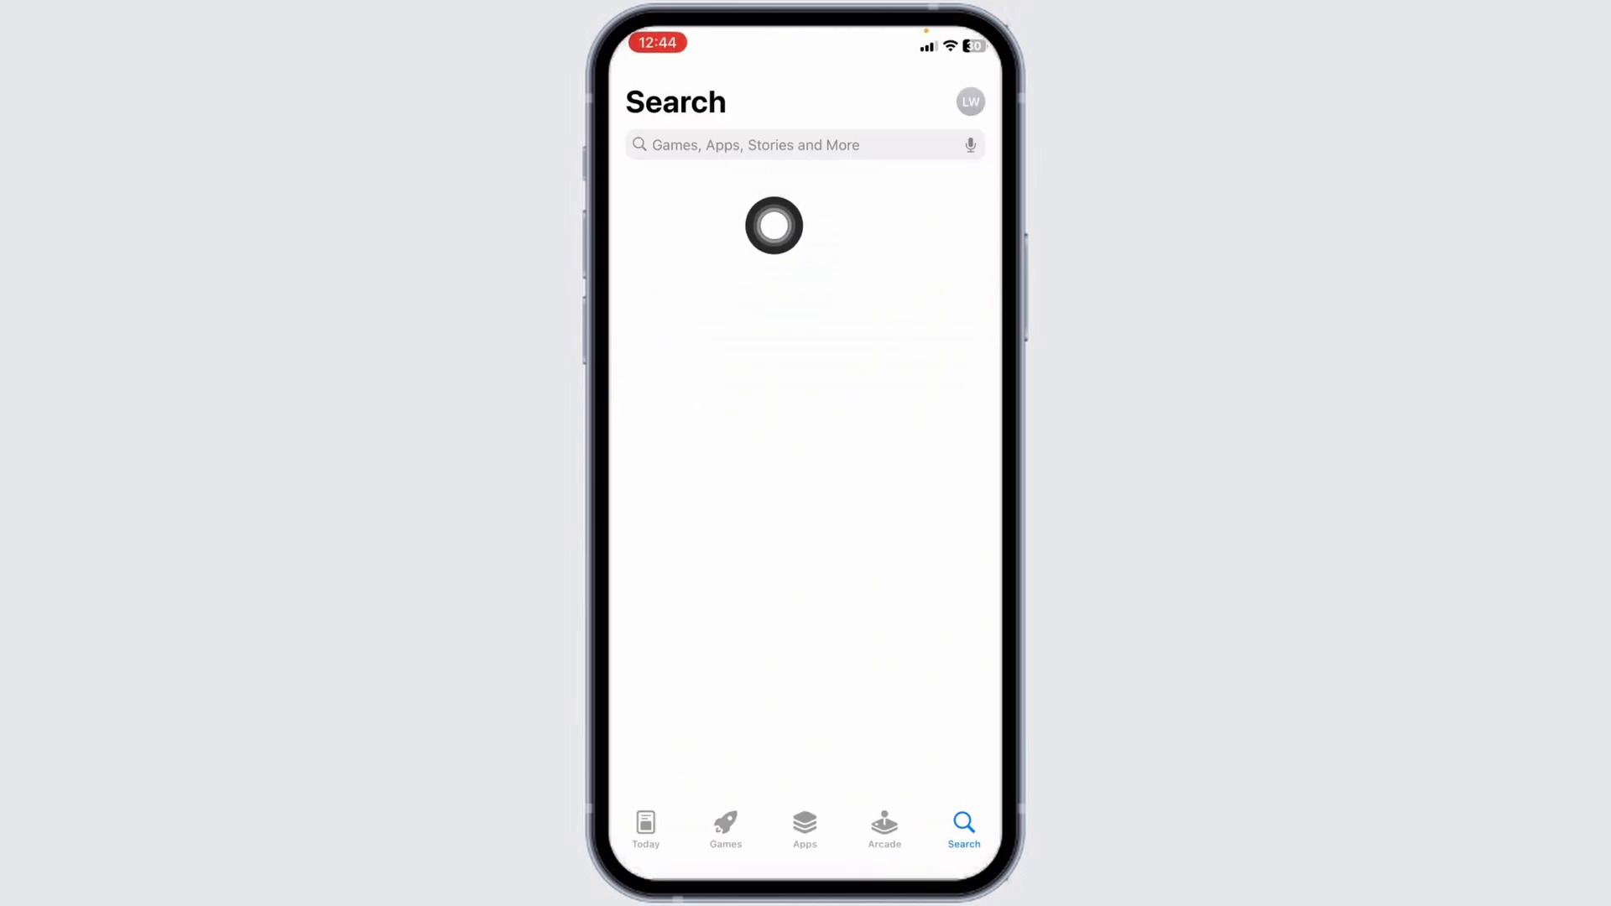
text(whatsapp business)
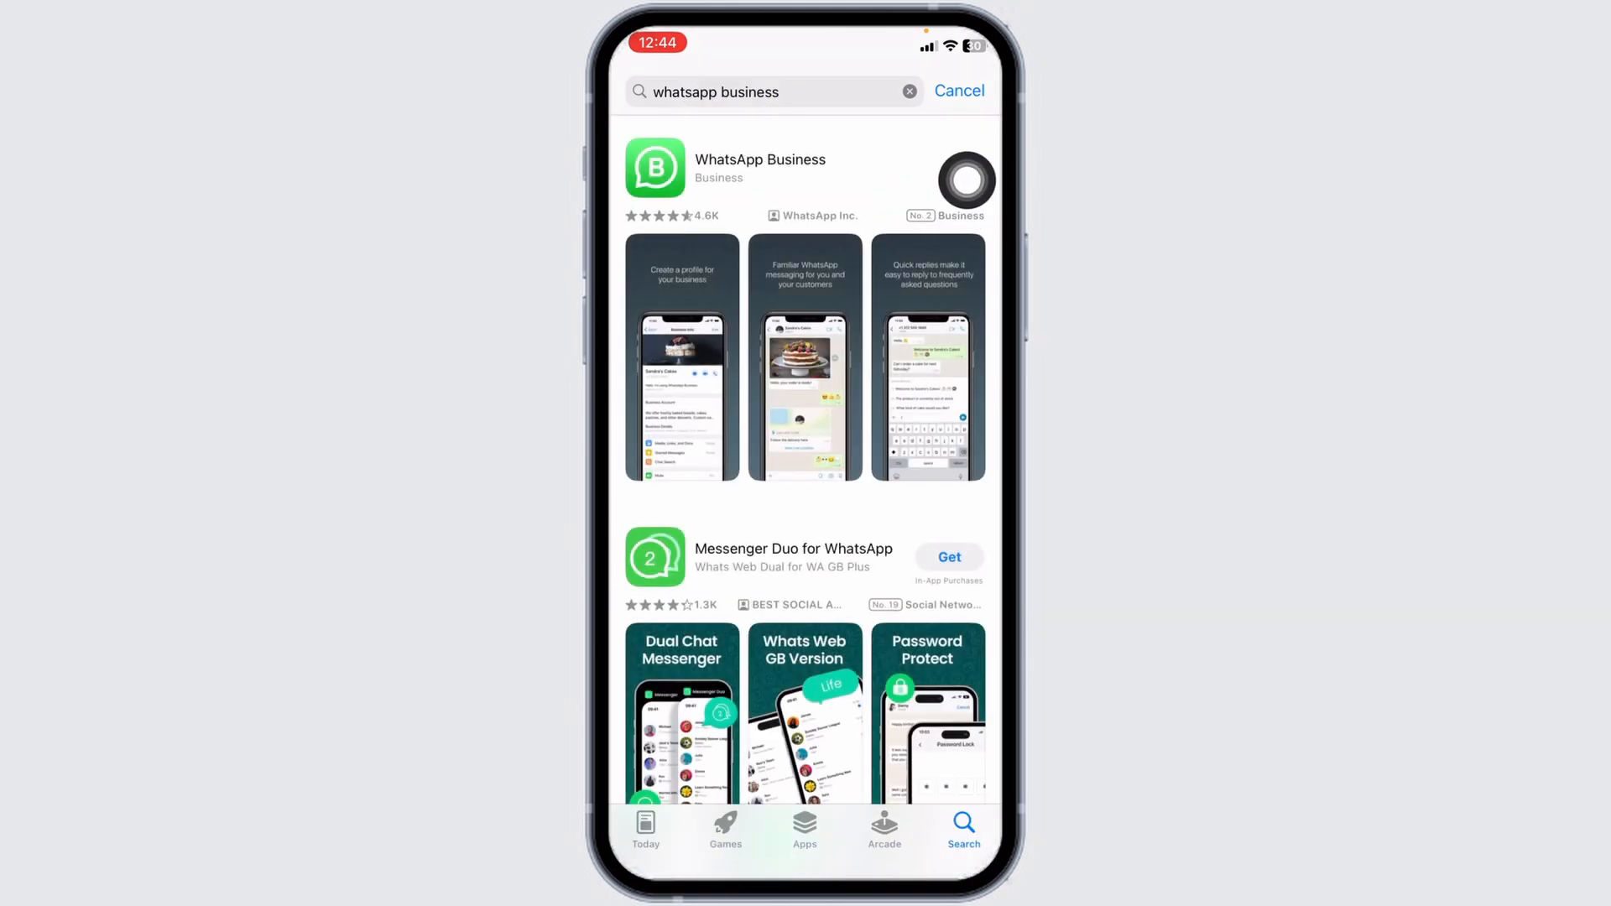
click(965, 168)
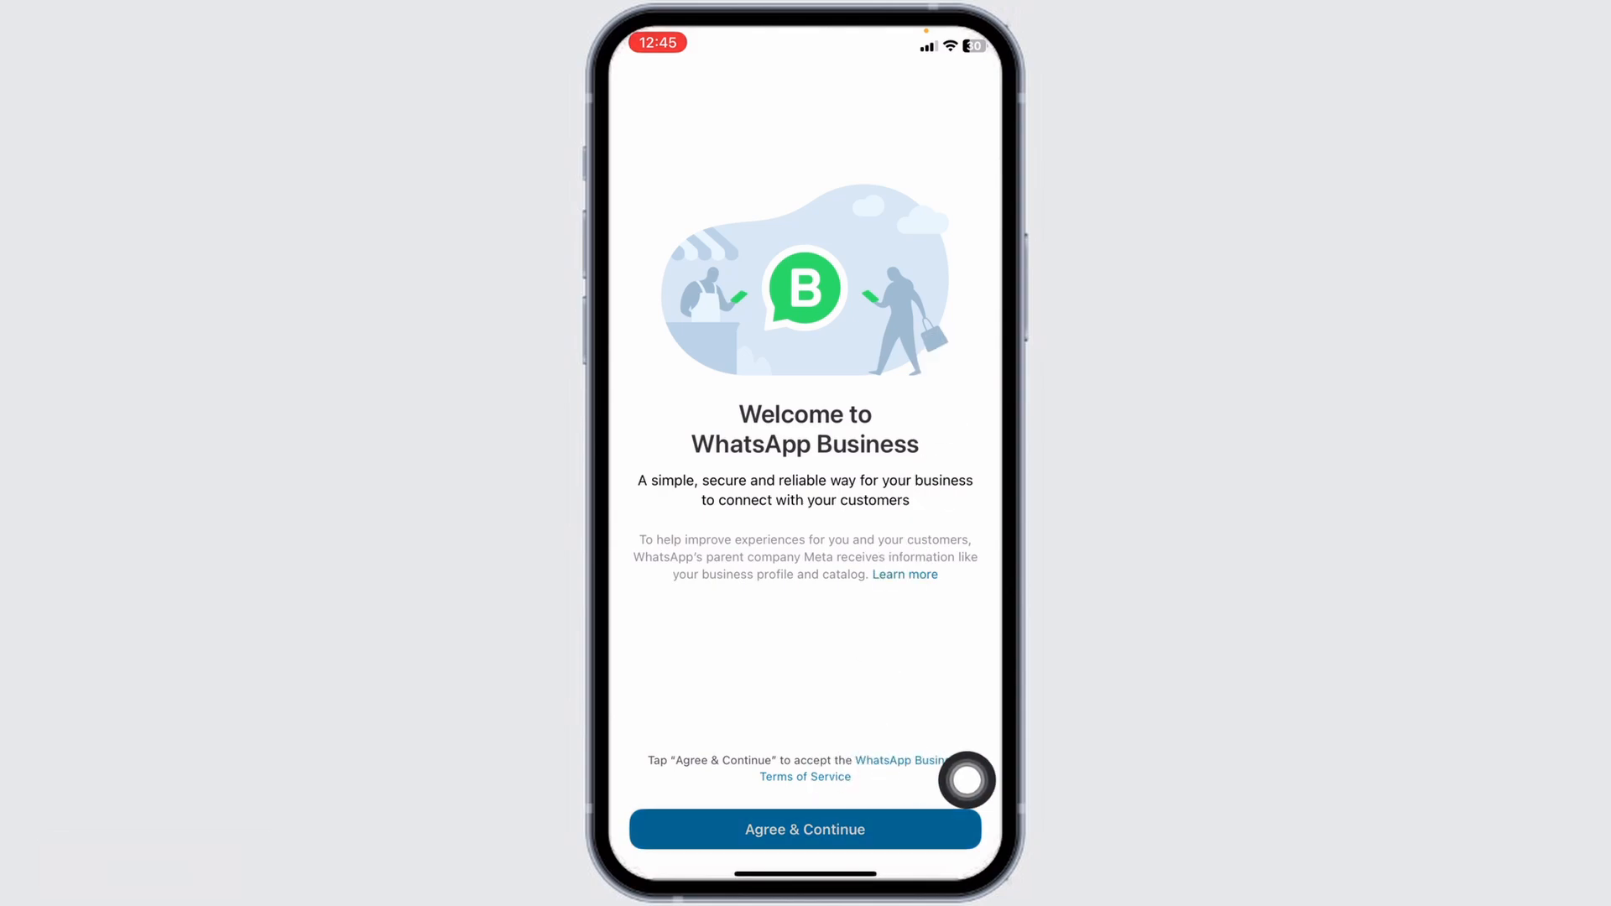
Accept the WhatsApp Business terms and choose 'Use a different number' instead of the existing one.
click(805, 829)
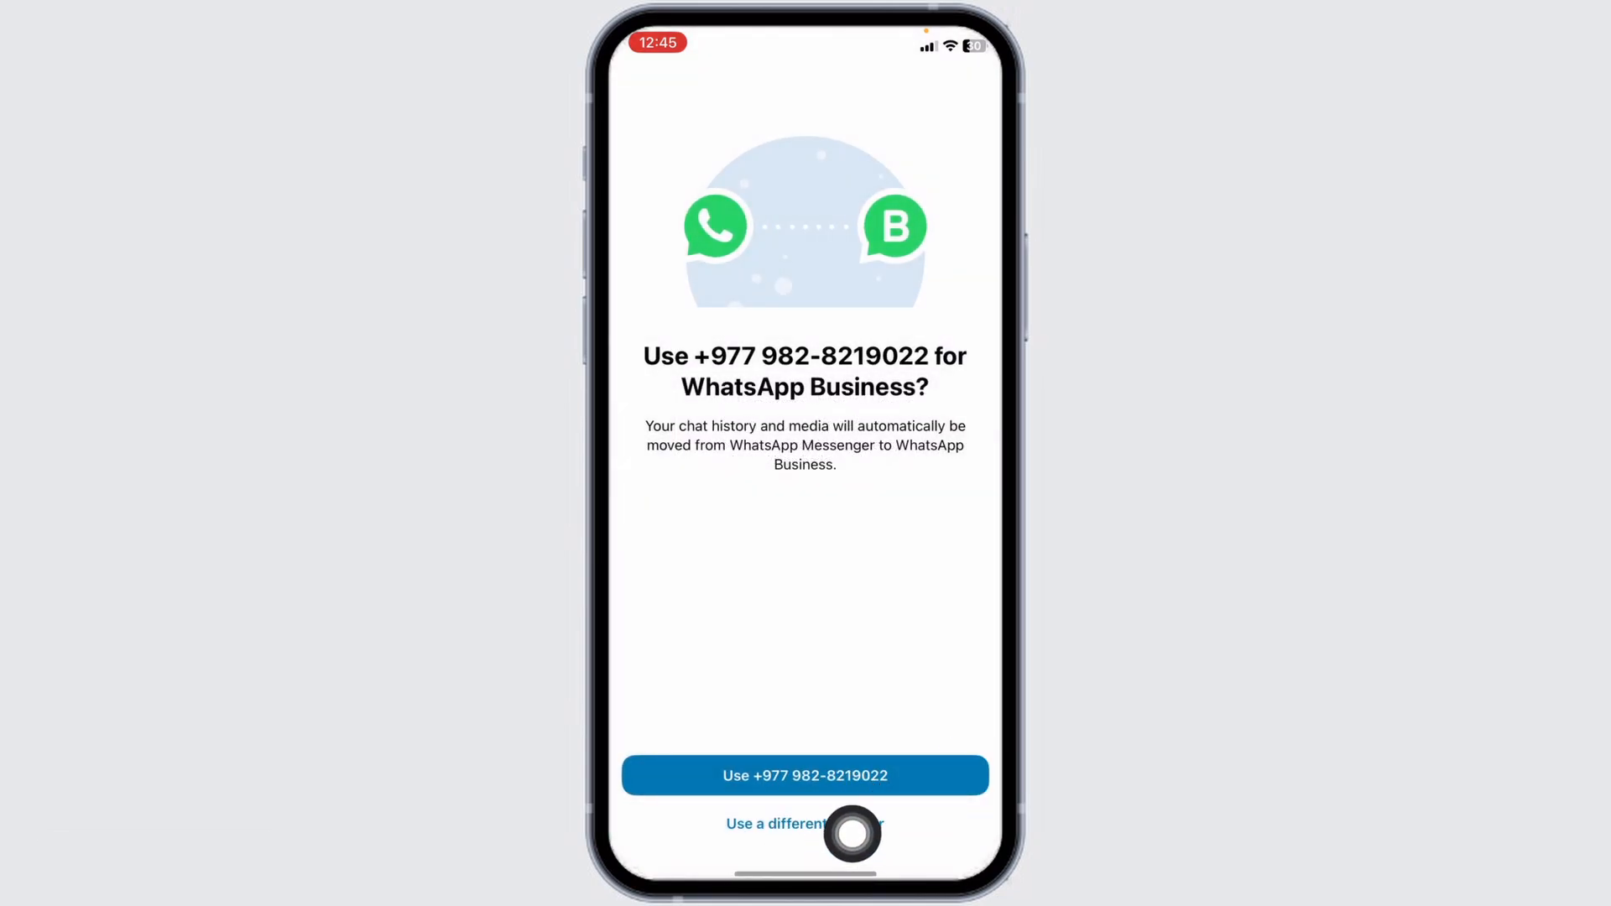
click(804, 823)
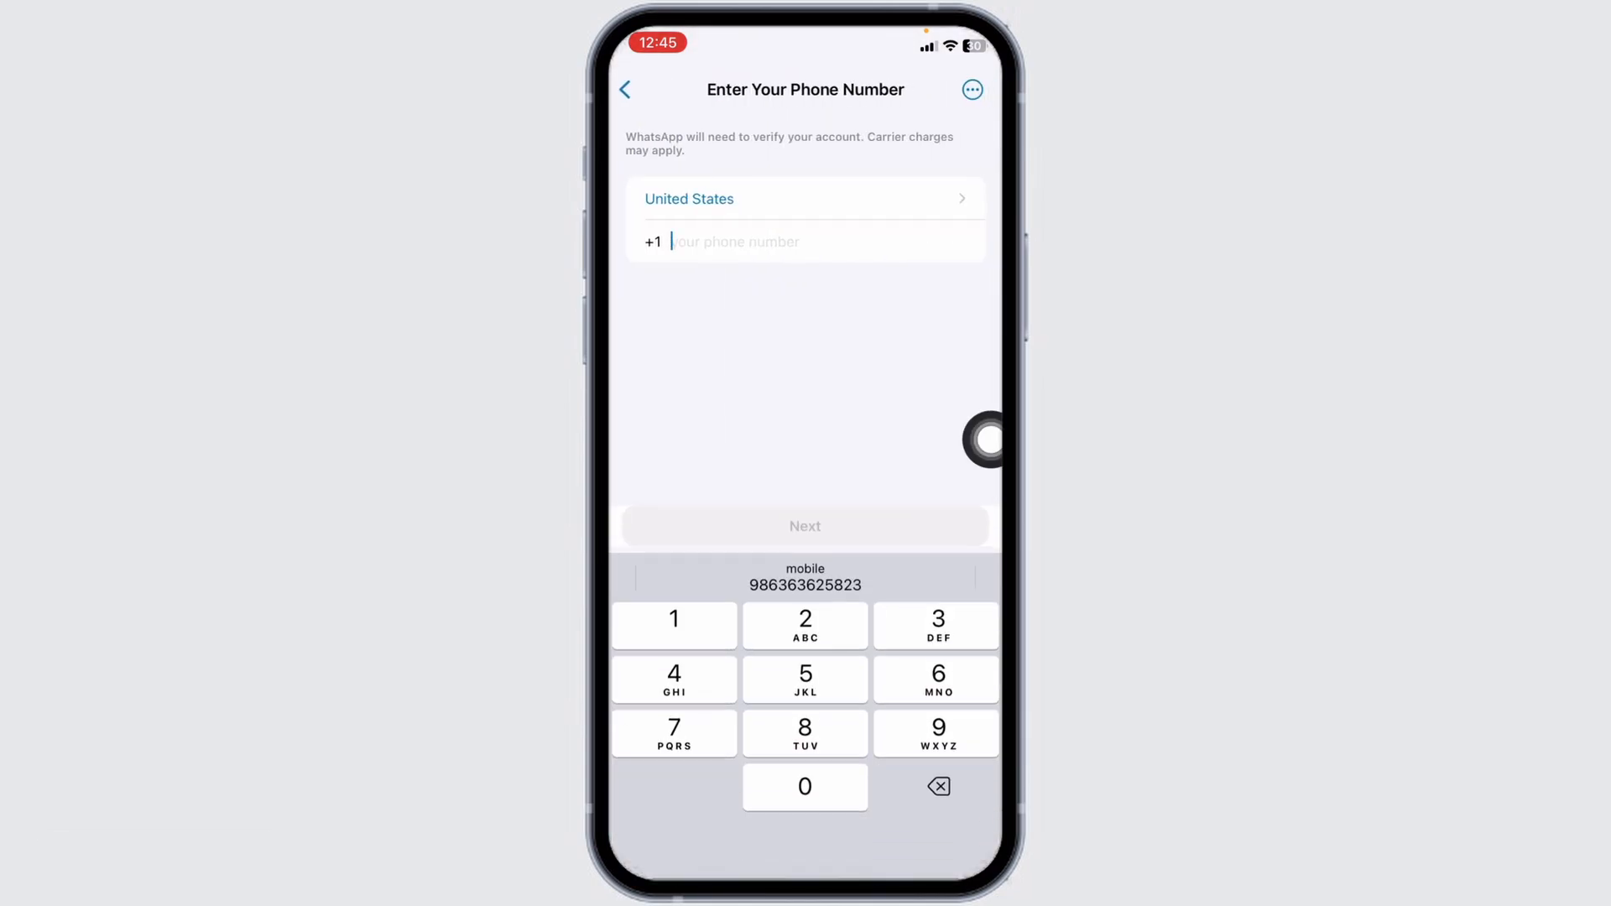